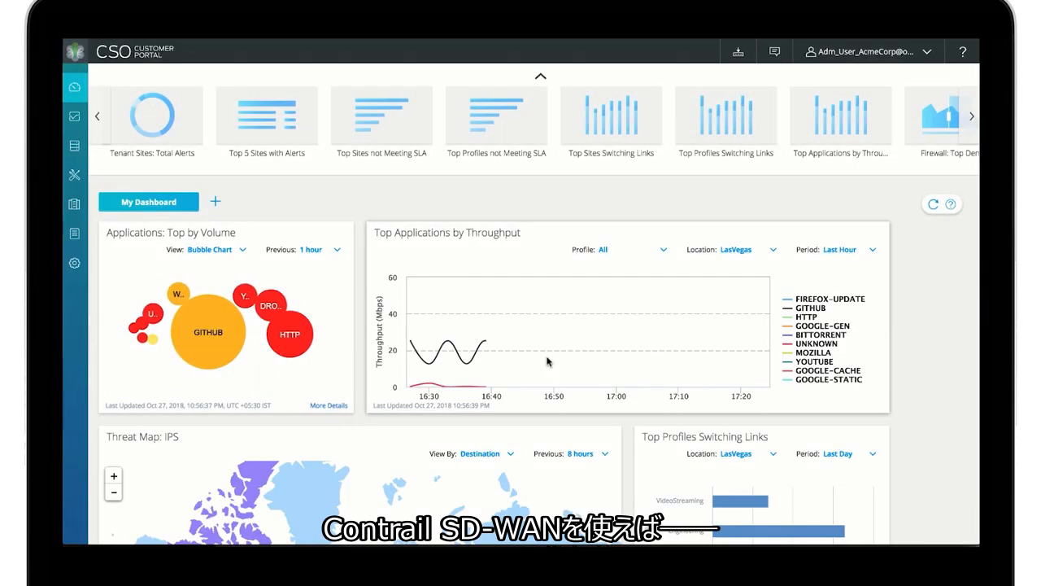
mouse_move(540, 364)
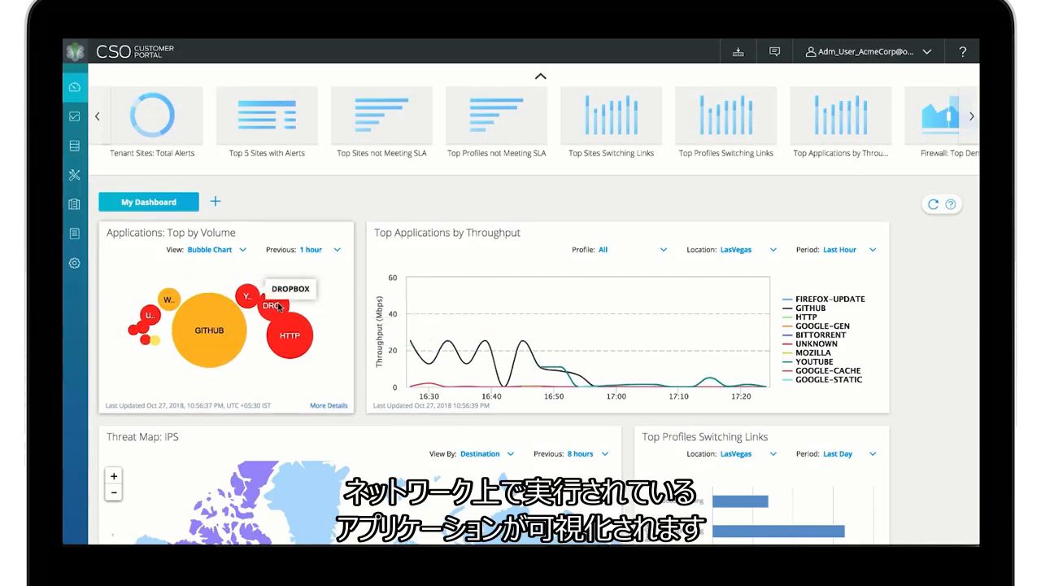
mouse_move(248, 297)
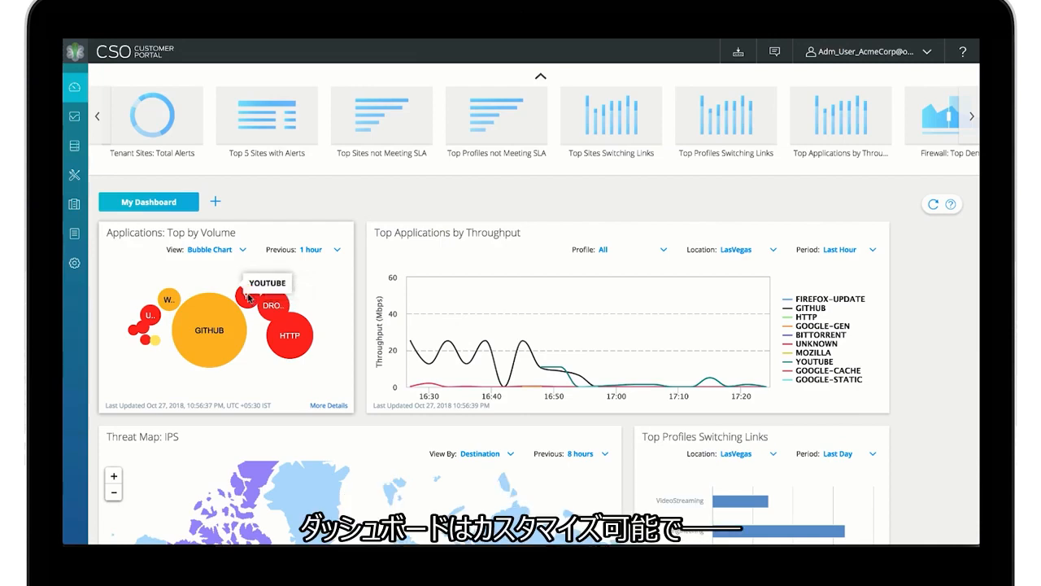
Set Top Applications by Throughput to Last Day and scroll down the dashboard
left_click(843, 249)
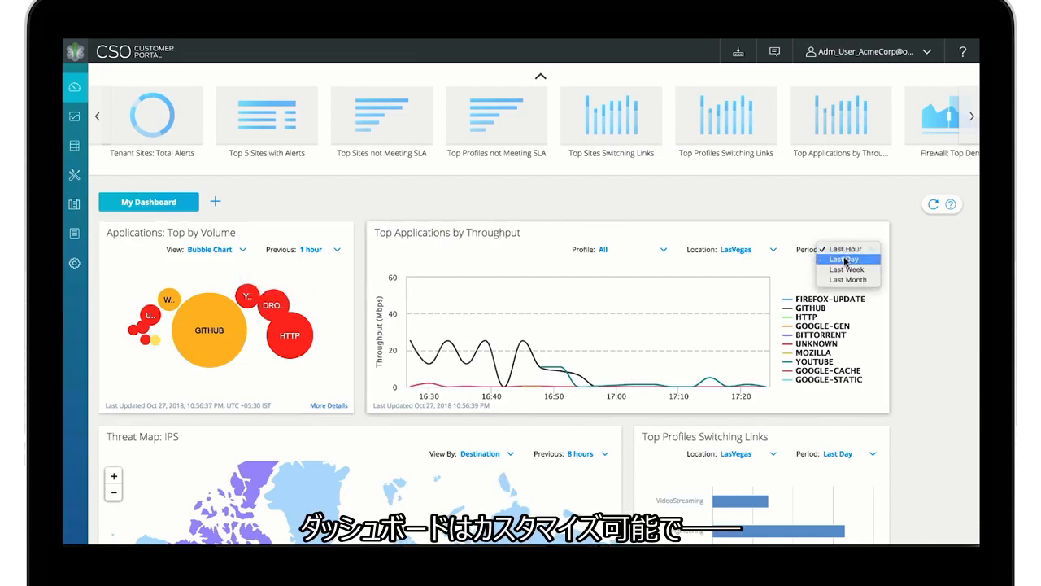
left_click(846, 259)
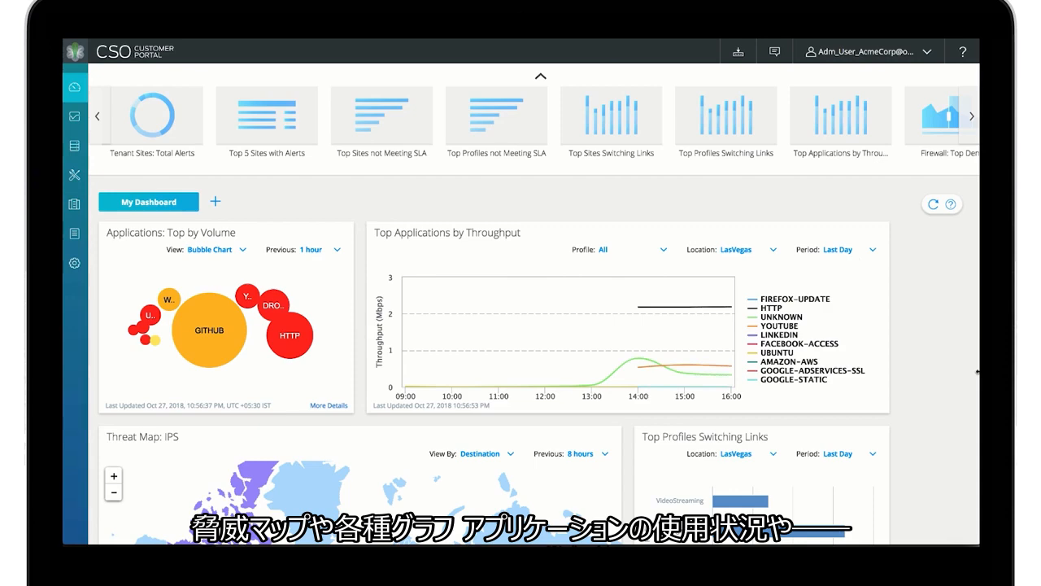
scroll("down", 3)
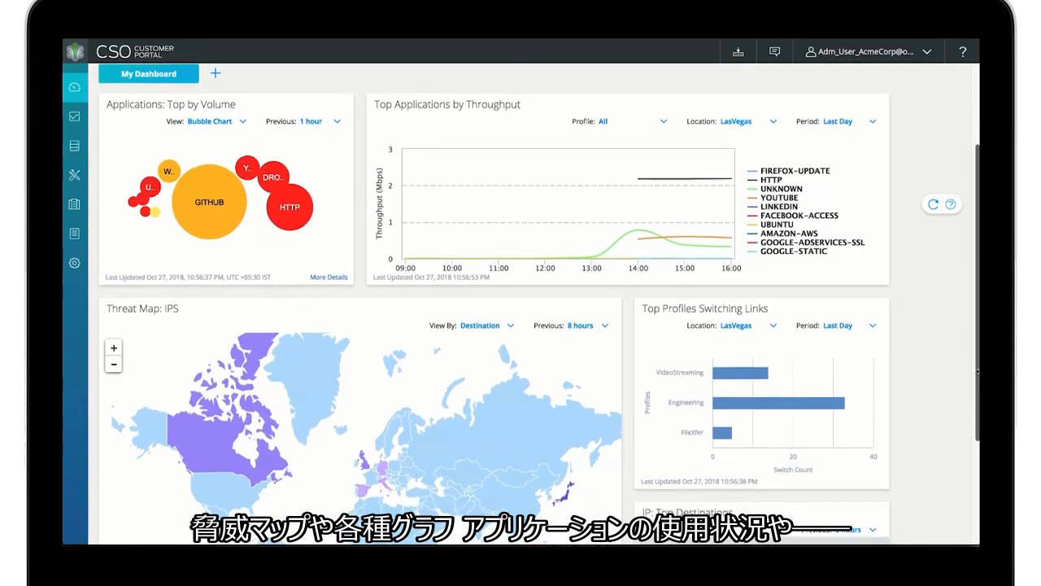
scroll("down", 3)
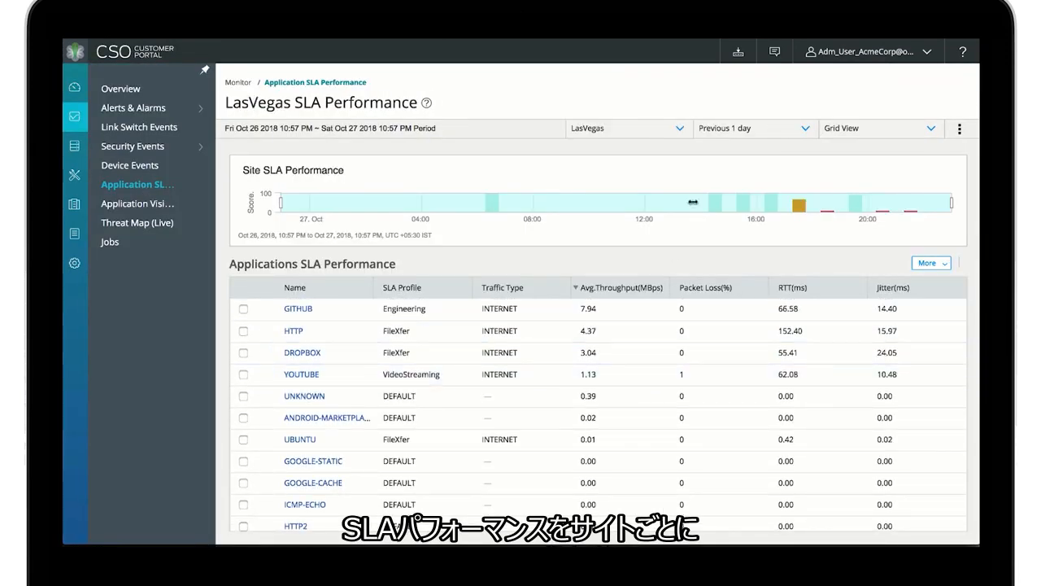
Graph Las Vegas application SLA as a throughput scatter plot and select the GITHUB bubble
left_click(879, 128)
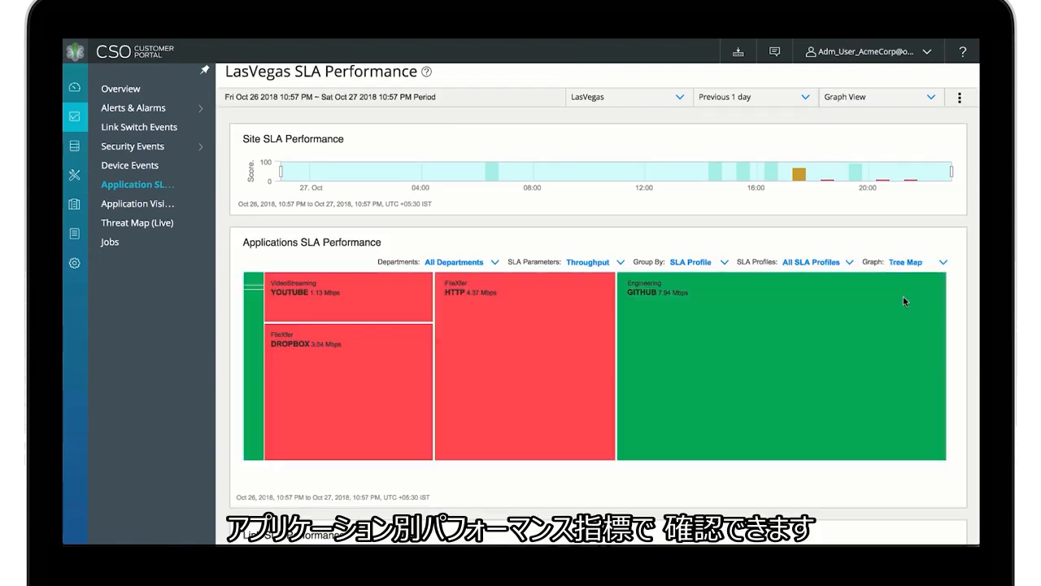
left_click(905, 261)
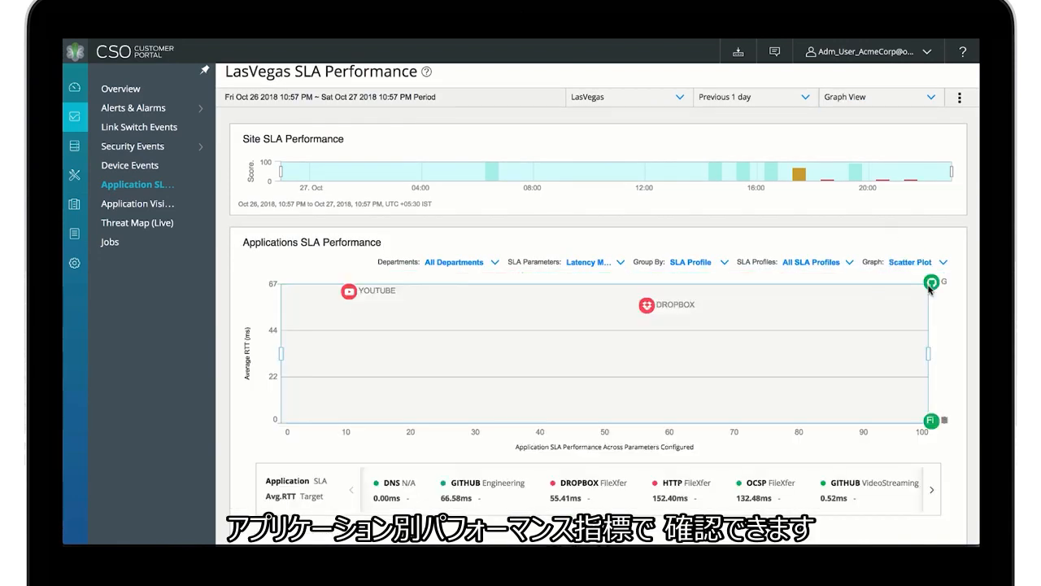
left_click(592, 262)
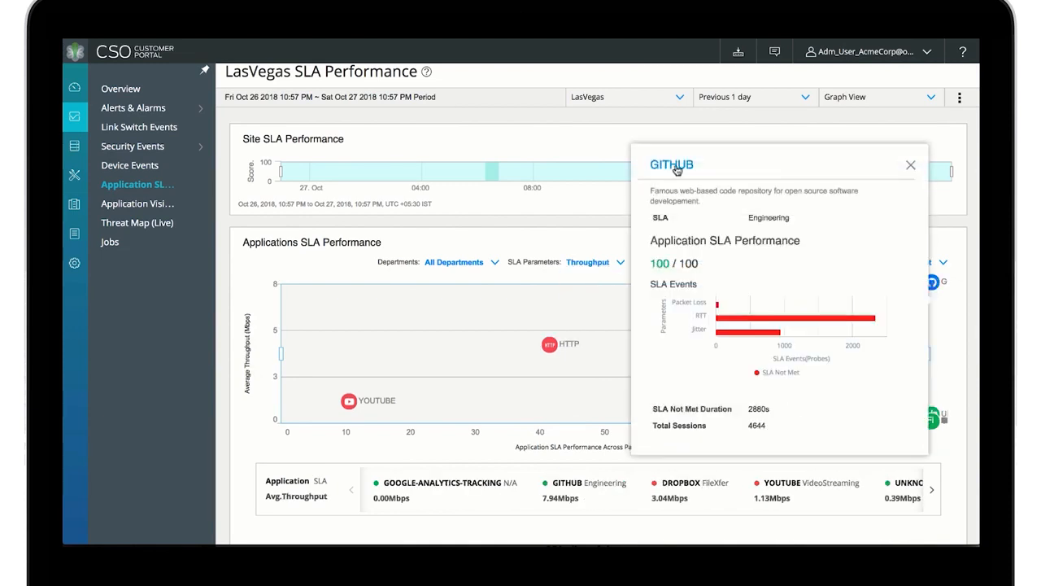
Open GITHUB's detailed SLA performance page and scroll through it
left_click(671, 164)
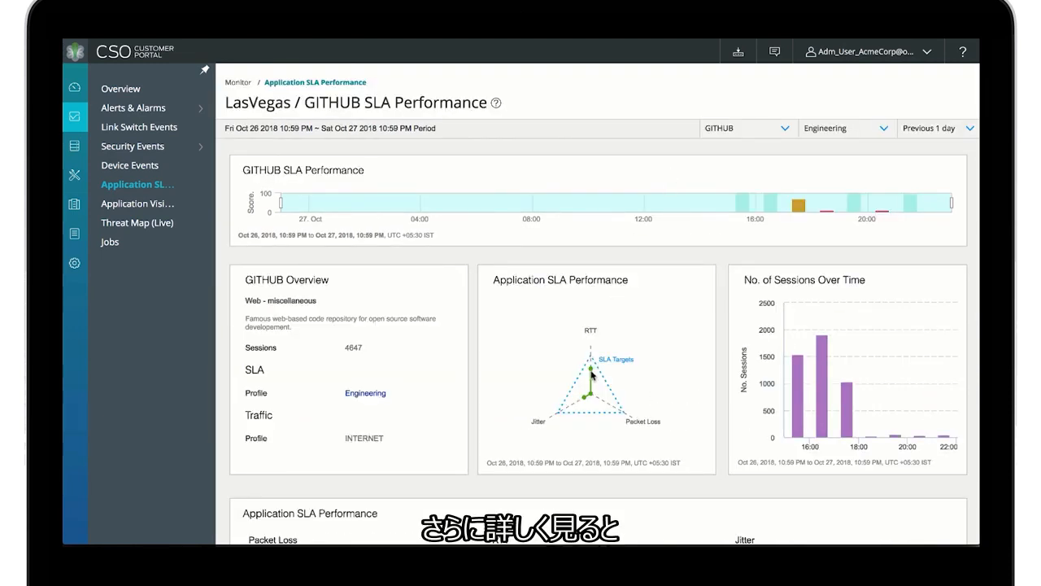
mouse_move(591, 368)
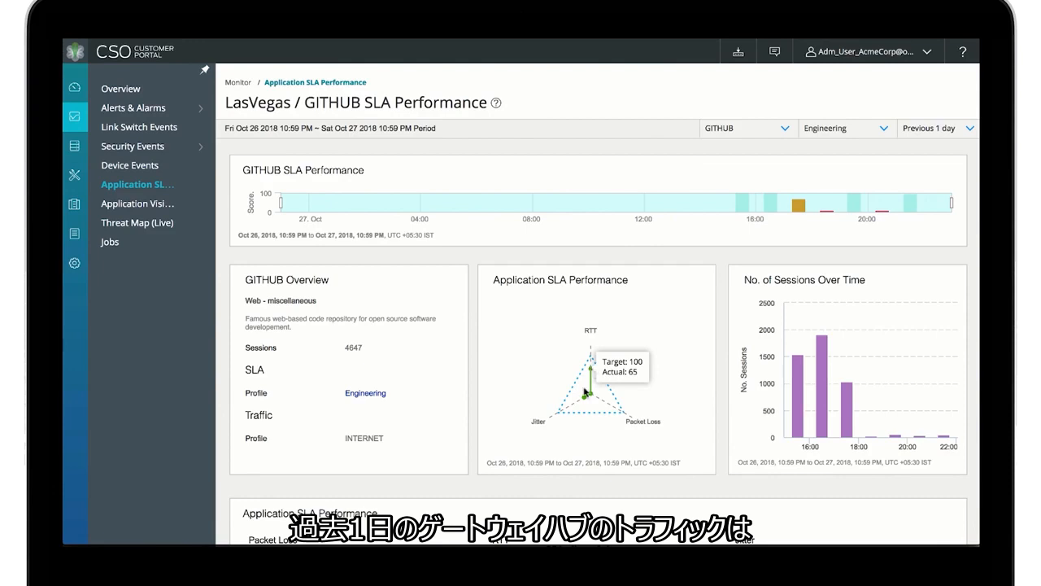
scroll("down", 3)
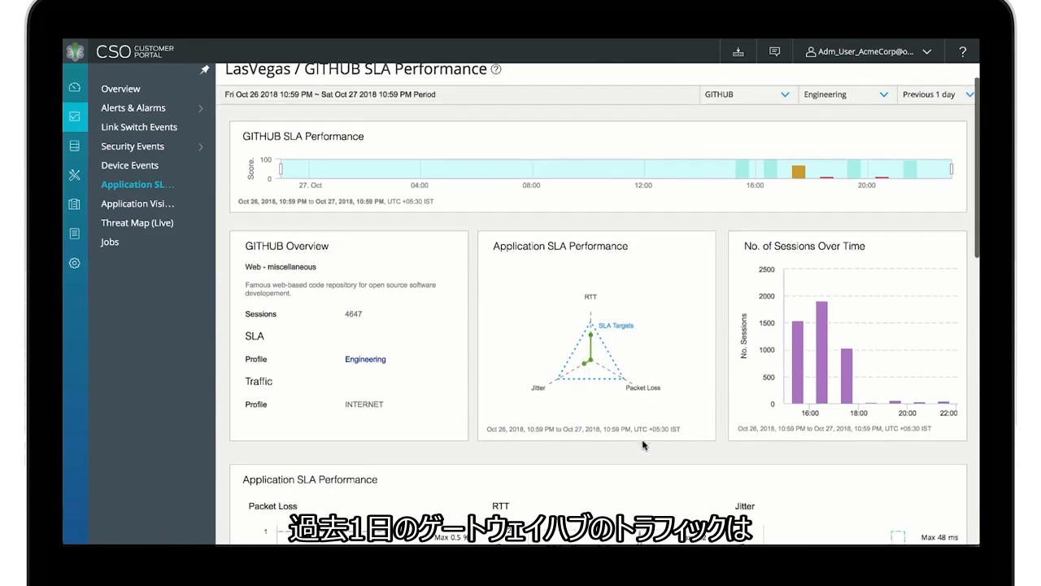
scroll("down", 3)
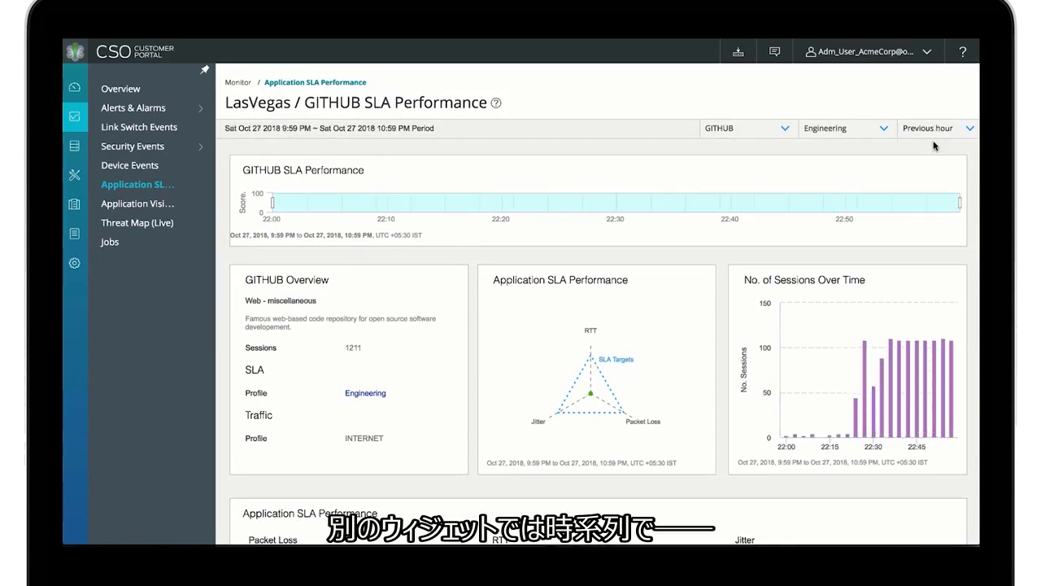
Switch to YOUTUBE over the previous 1 day and chart per-link behaviour by RTT and jitter
left_click(746, 128)
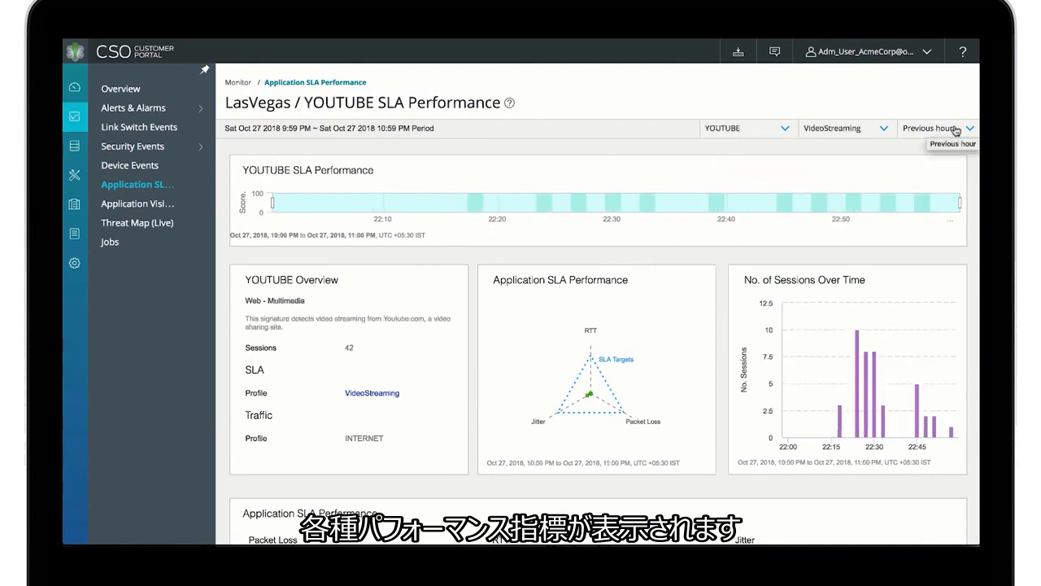
left_click(935, 127)
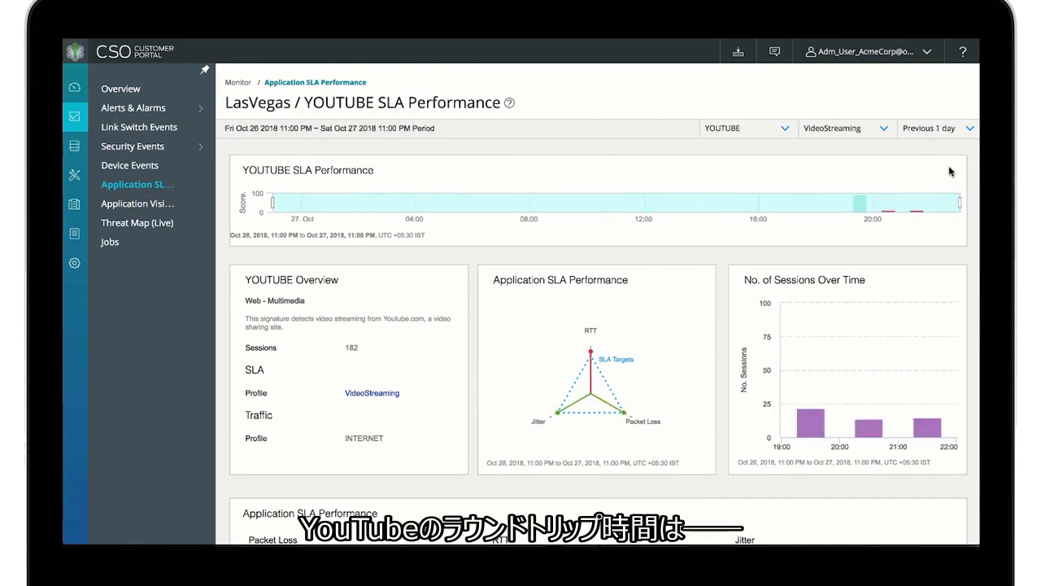
mouse_move(589, 351)
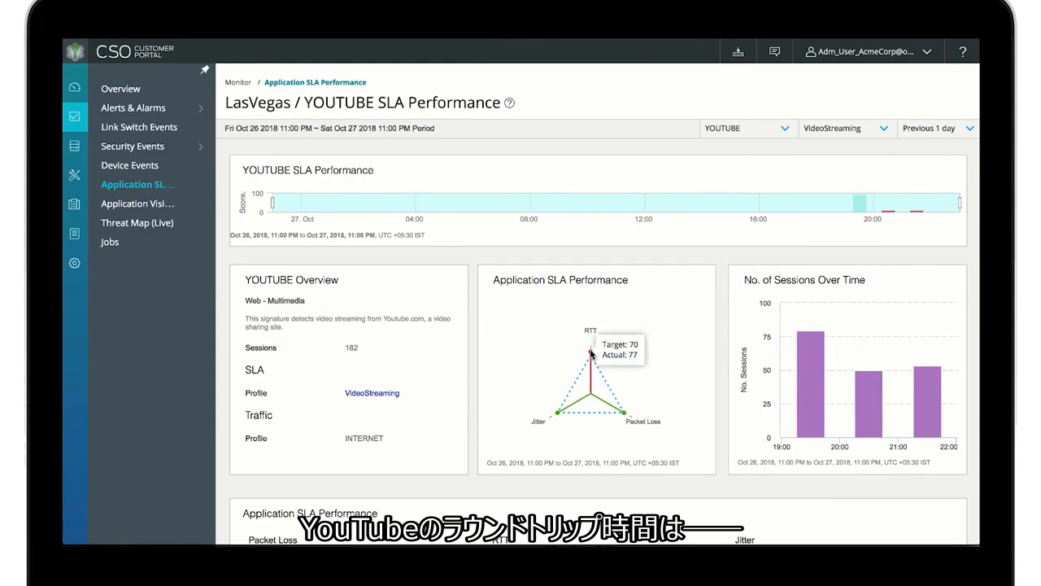
mouse_move(561, 419)
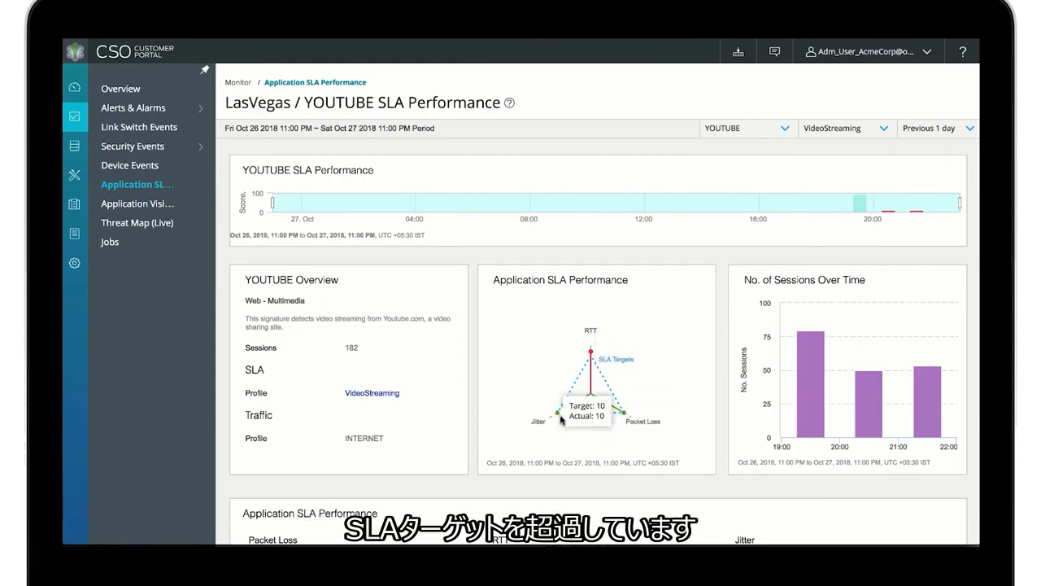
scroll("down", 3)
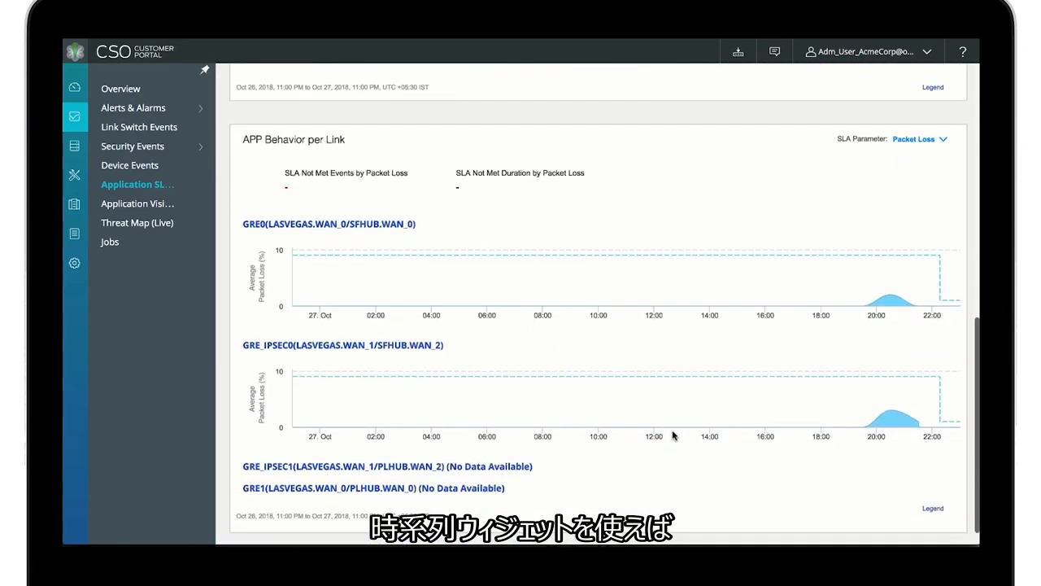
left_click(920, 138)
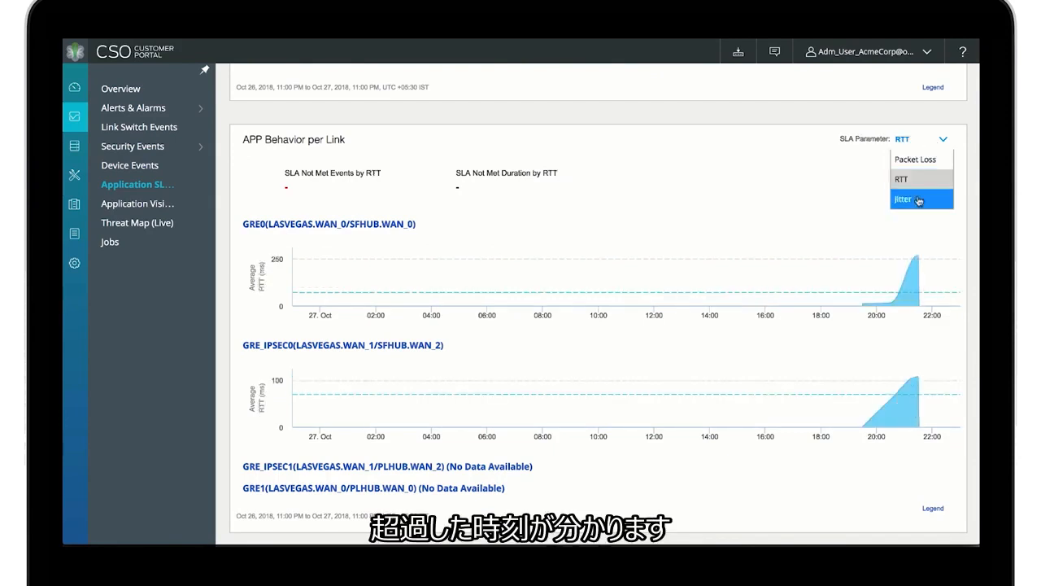
left_click(139, 204)
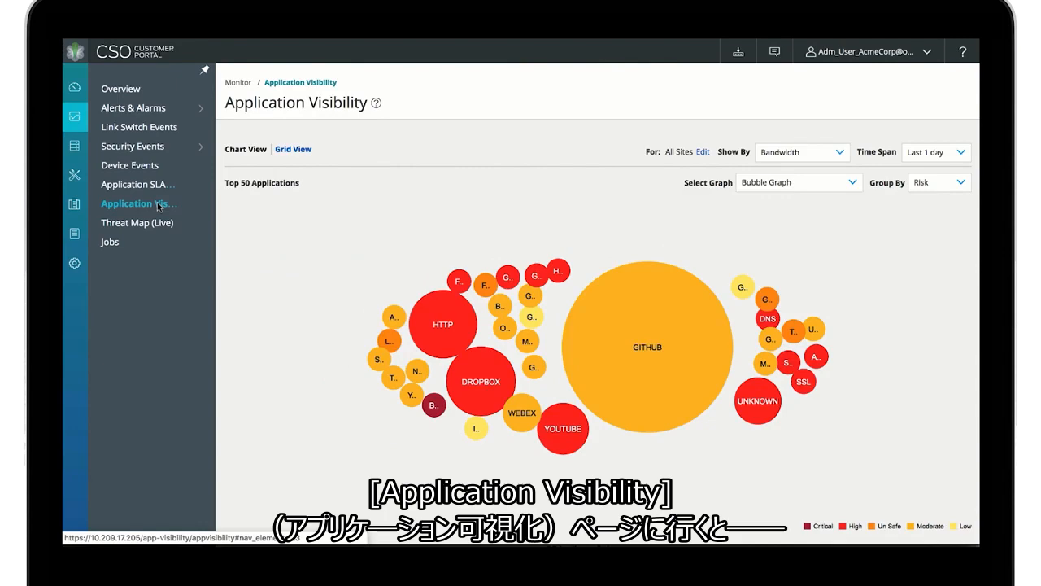
mouse_move(550, 160)
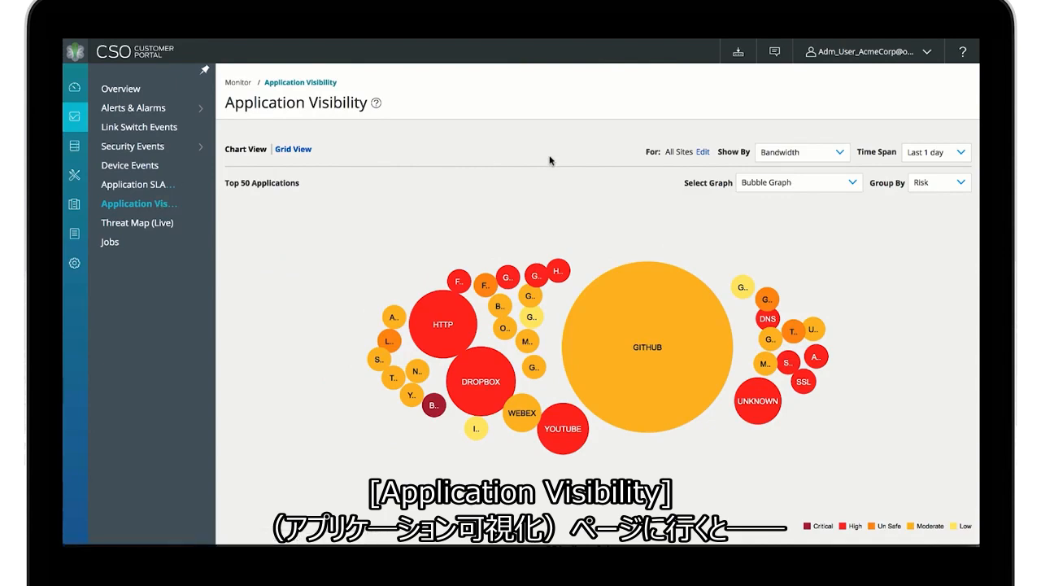
Display the top 50 applications on Application Visibility as a risk heat map
left_click(797, 182)
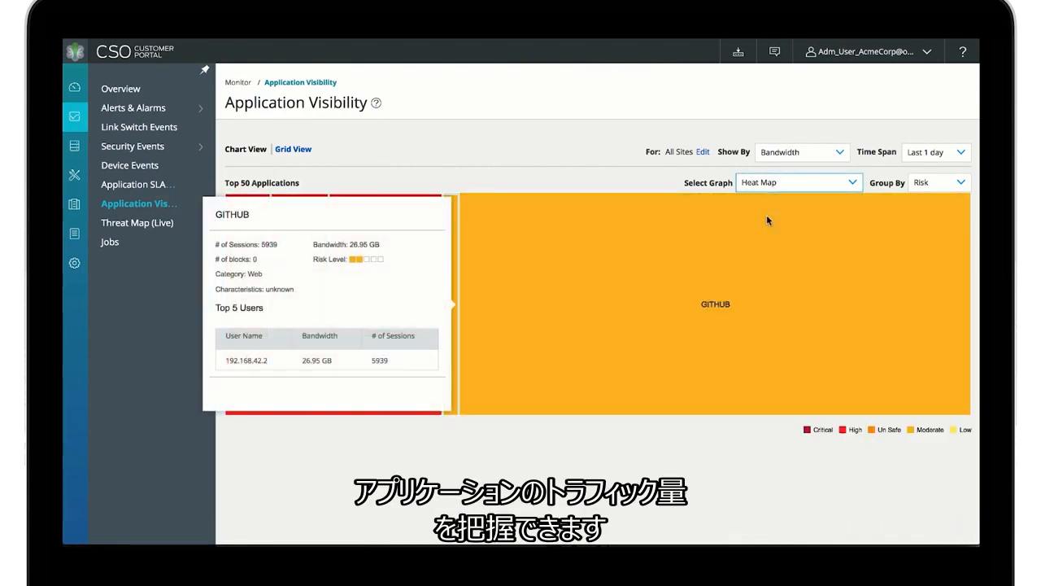